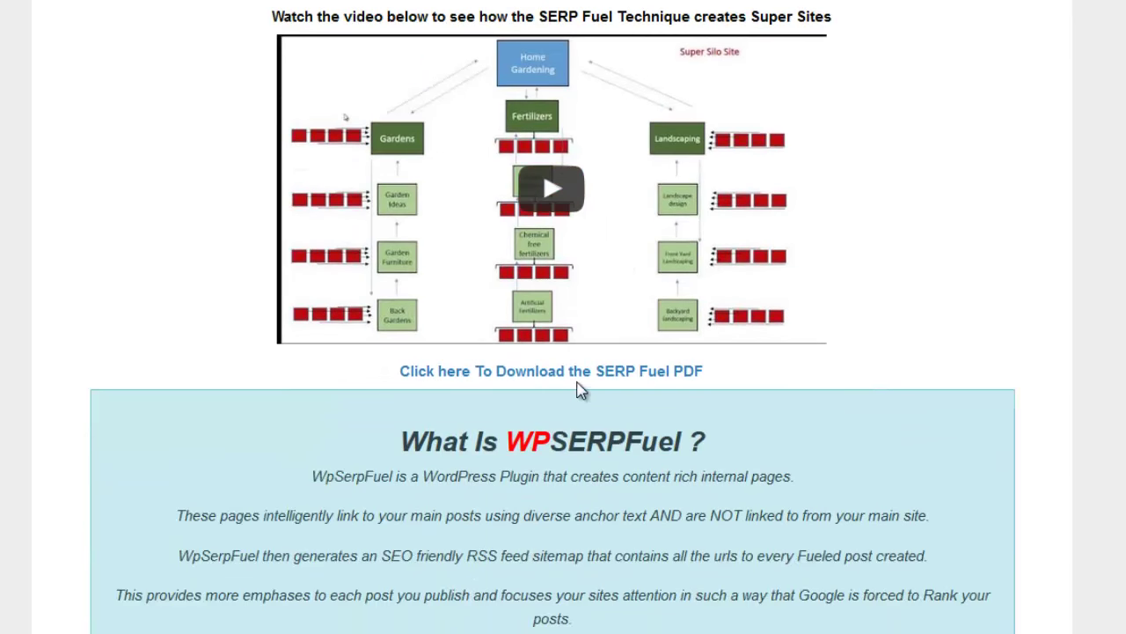
# Scroll down the WP SerpFuel page to the 'Simply leave a Comment Below' heading and first comments
pyautogui.scroll(-3)
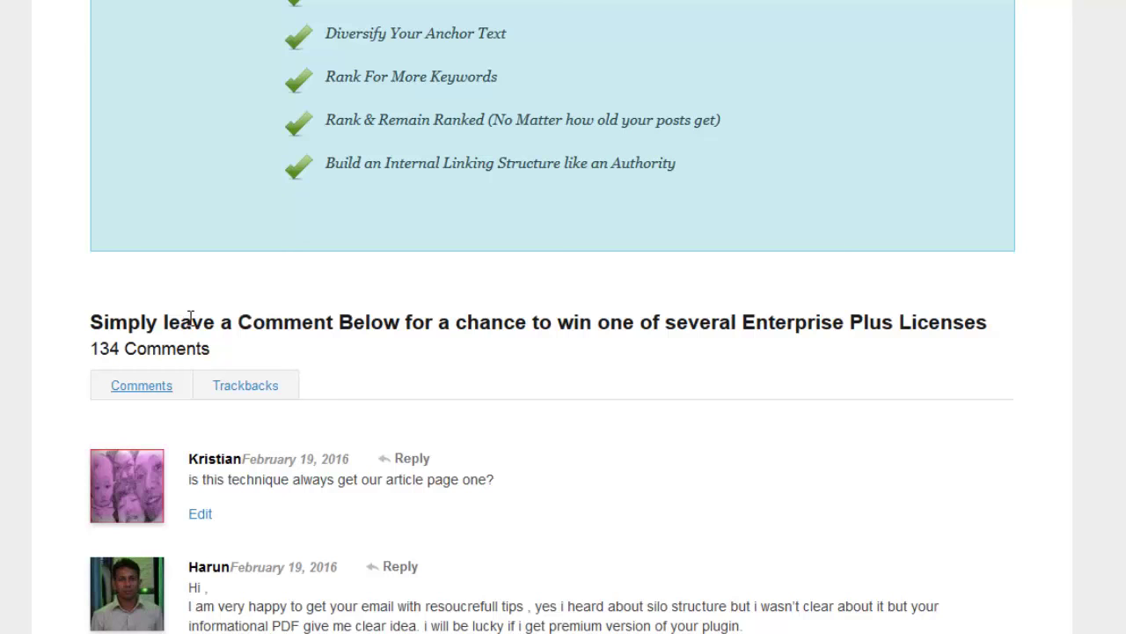
pyautogui.scroll(-3)
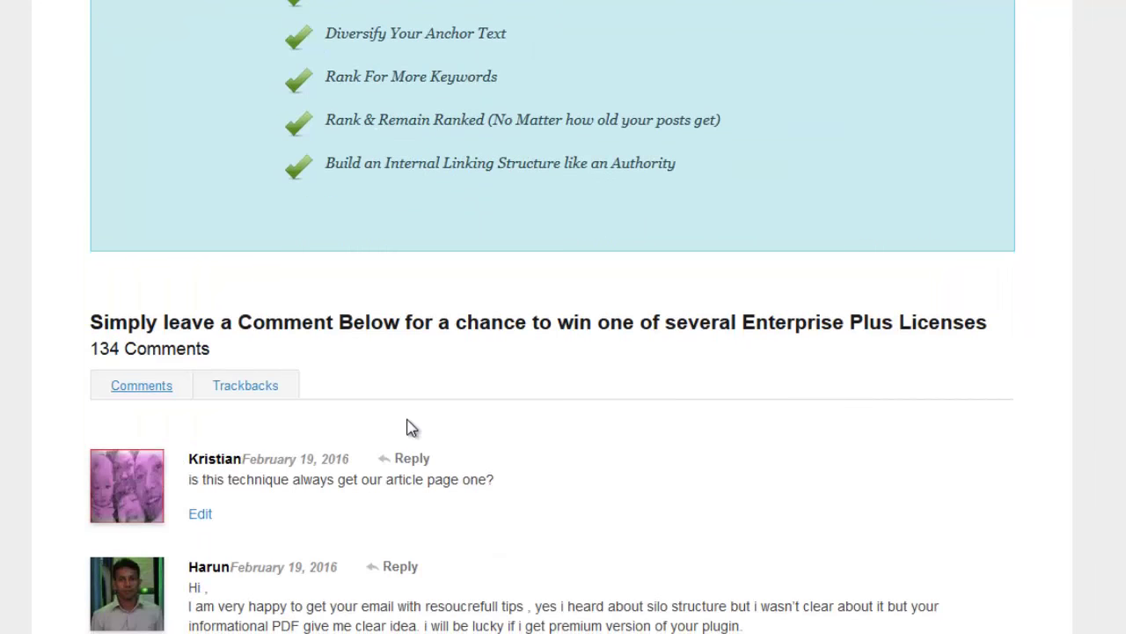
pyautogui.scroll(-3)
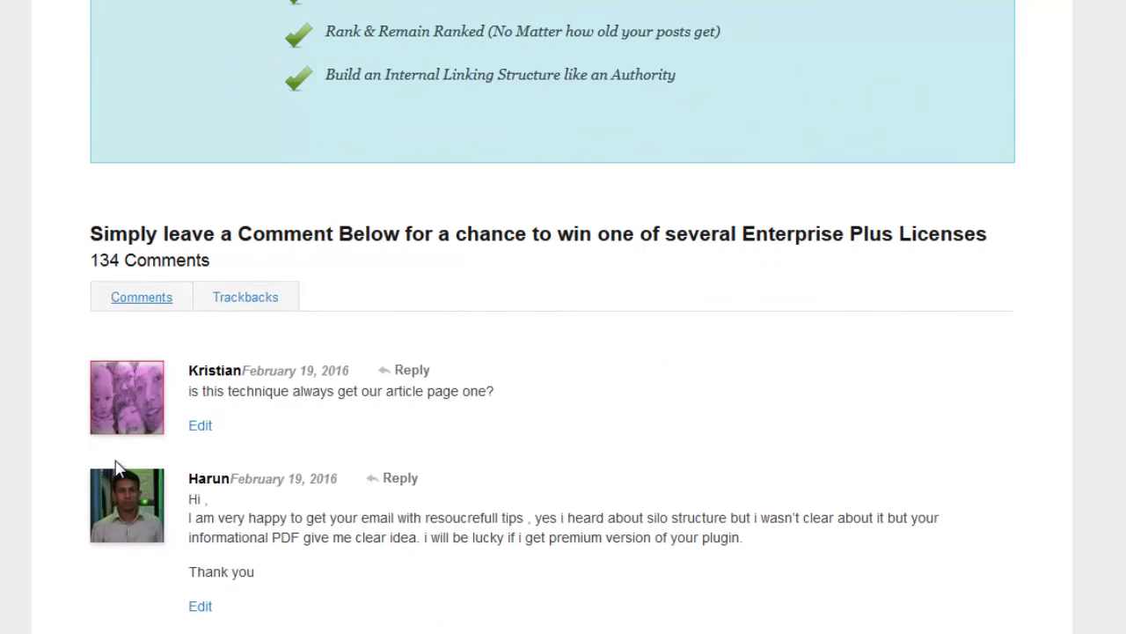
pyautogui.scroll(3)
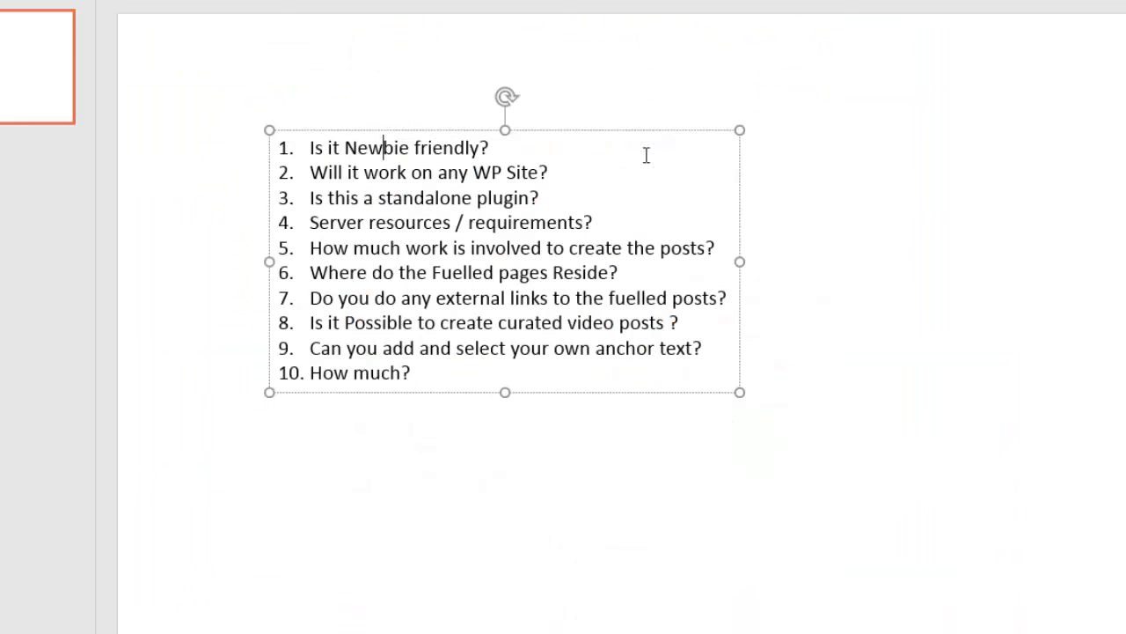
pyautogui.moveTo(807, 199)
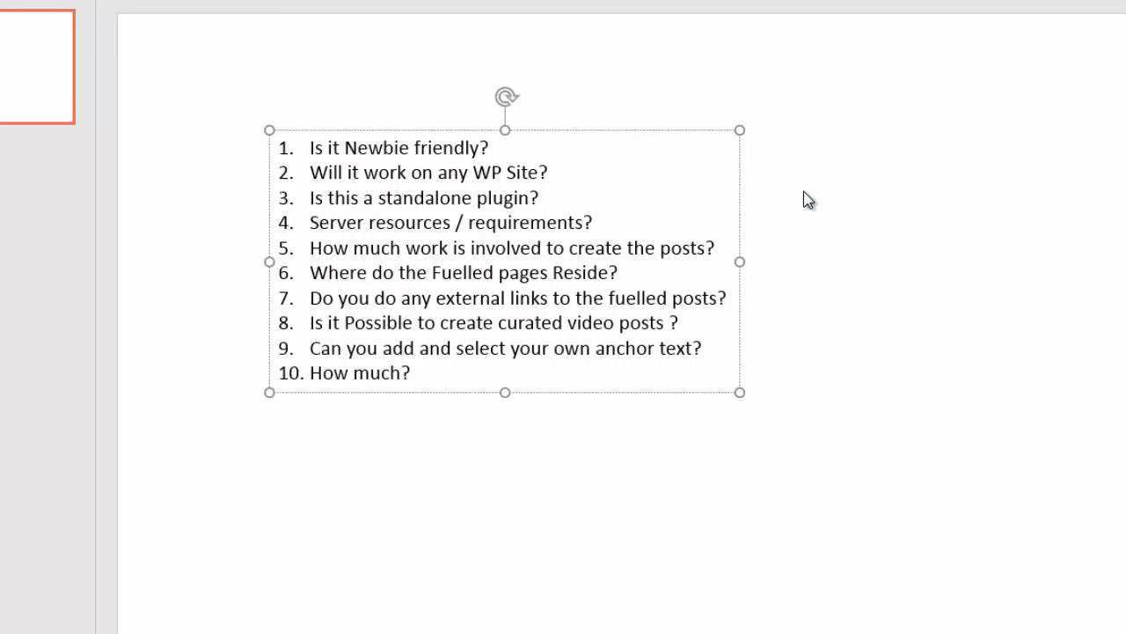
pyautogui.click(382, 148)
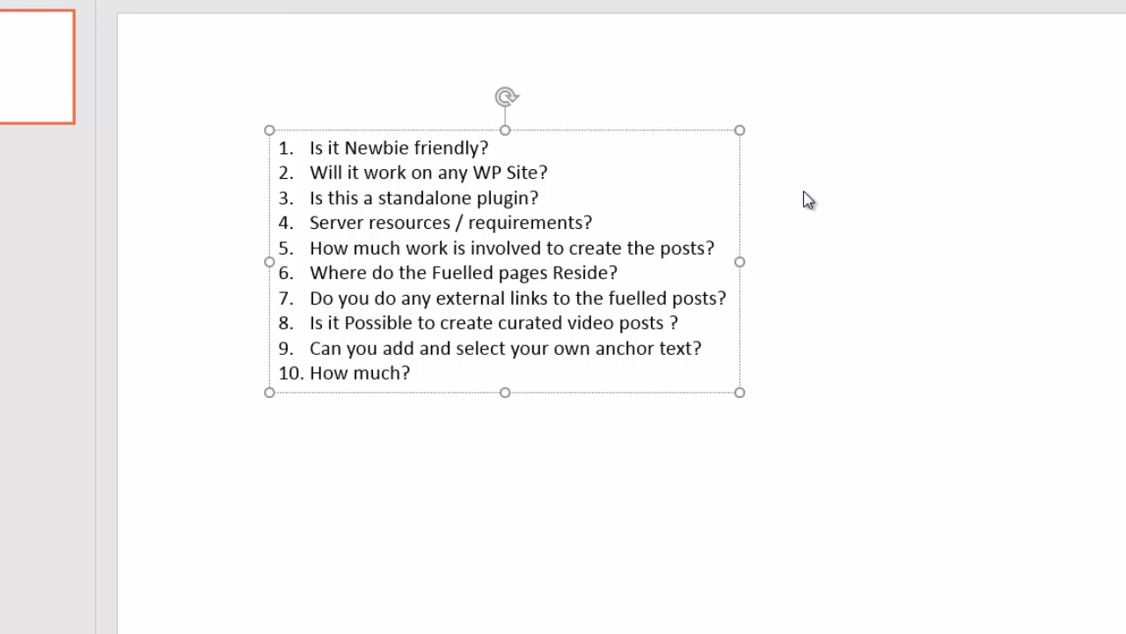
pyautogui.click(383, 148)
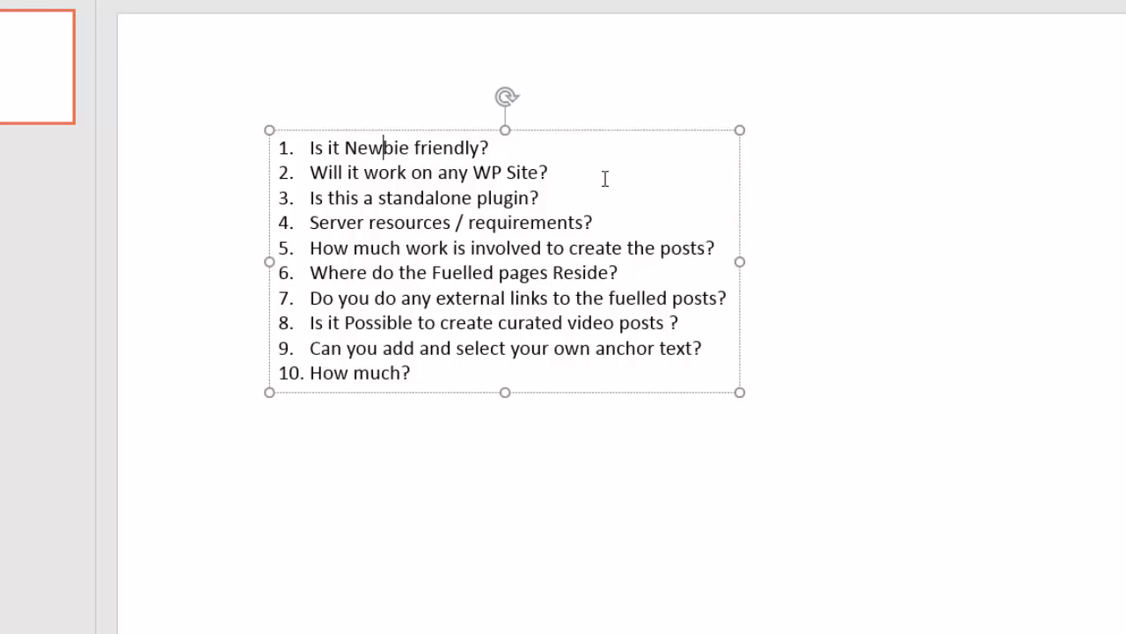
pyautogui.moveTo(409, 283)
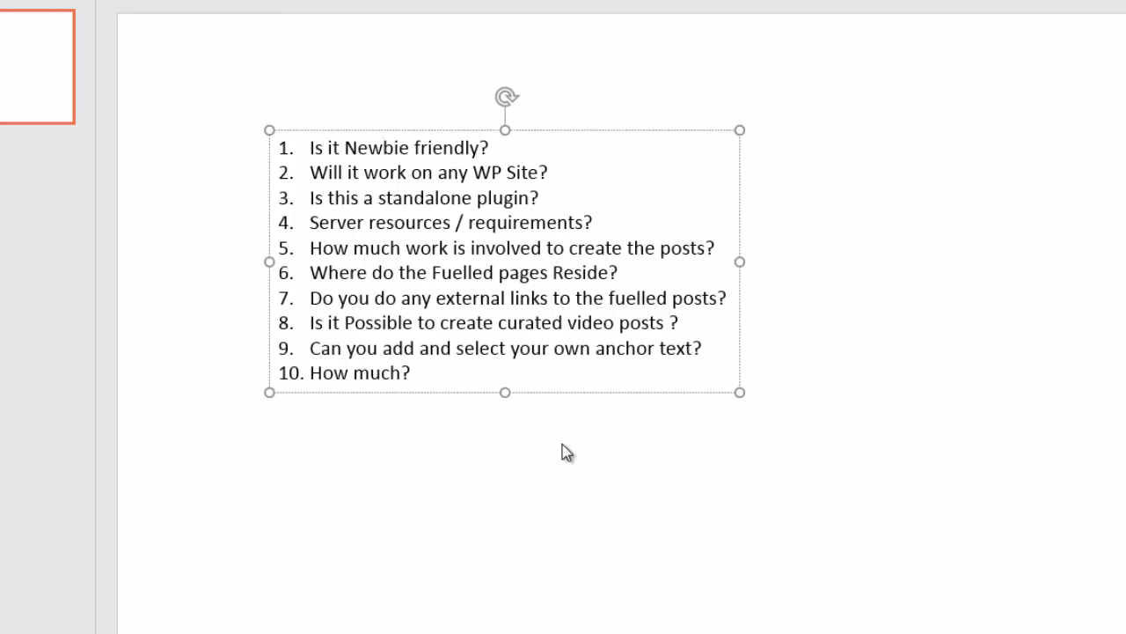
pyautogui.moveTo(588, 451)
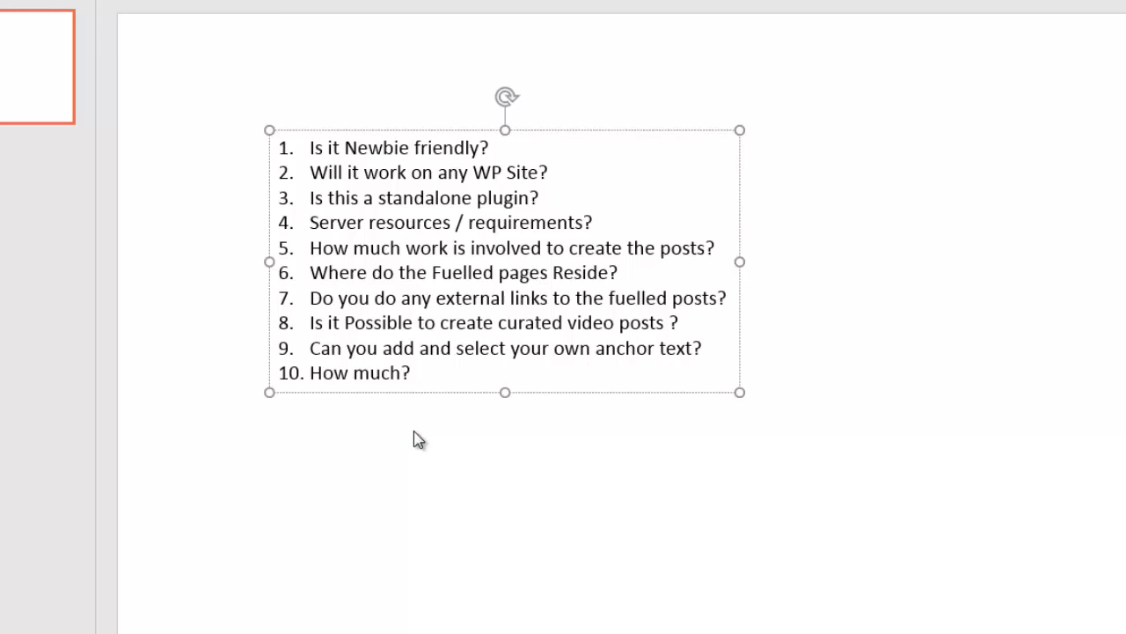
pyautogui.click(384, 148)
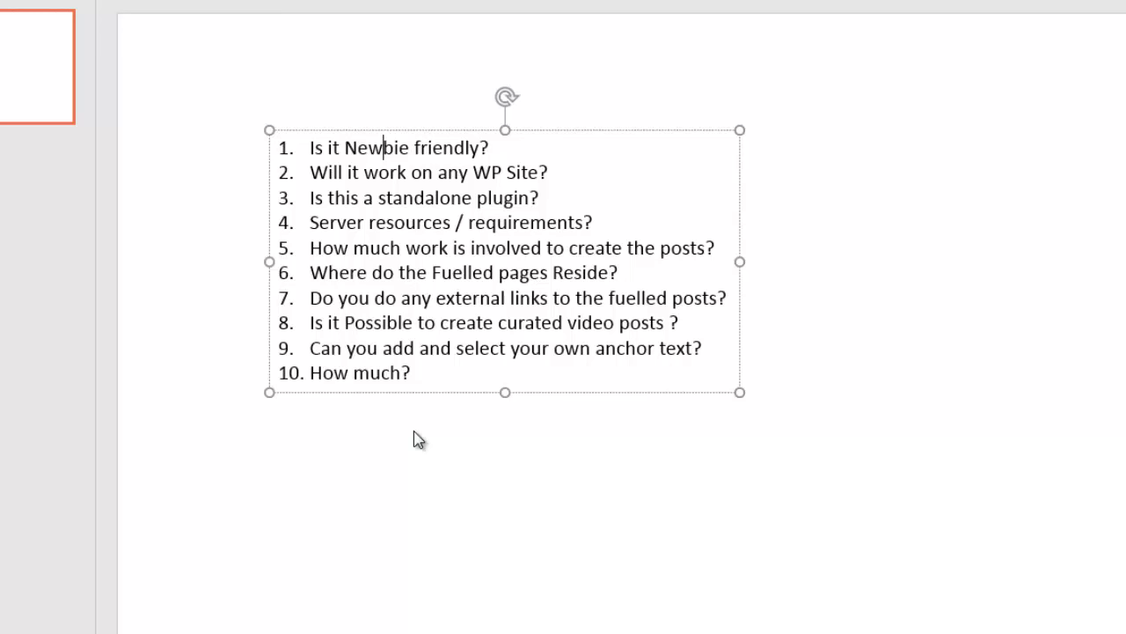
pyautogui.moveTo(475, 404)
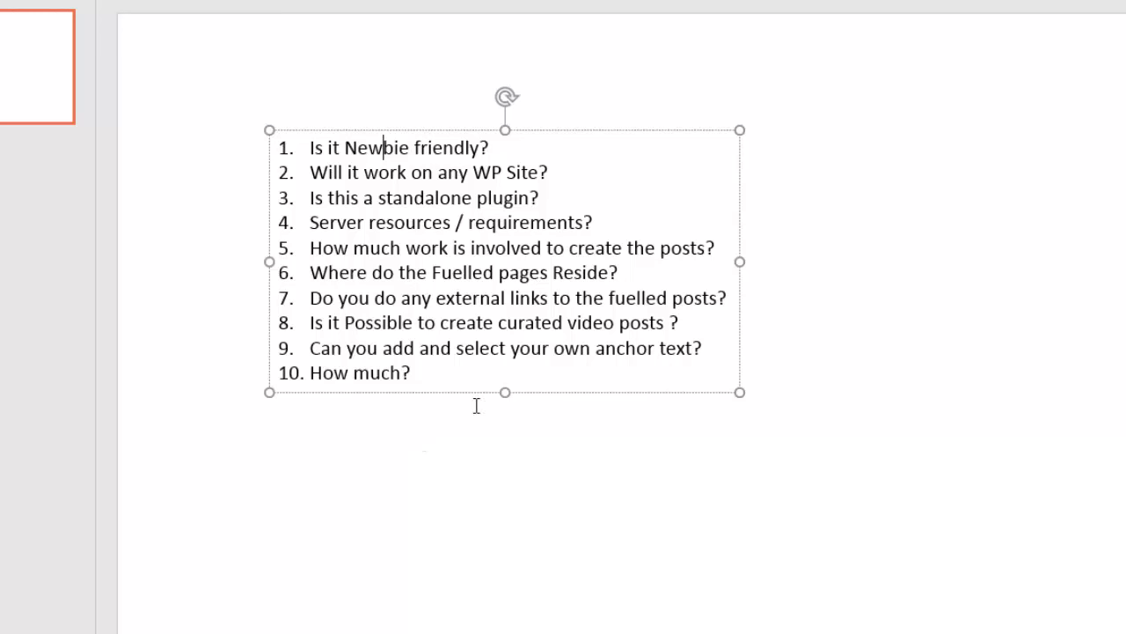
pyautogui.moveTo(729, 416)
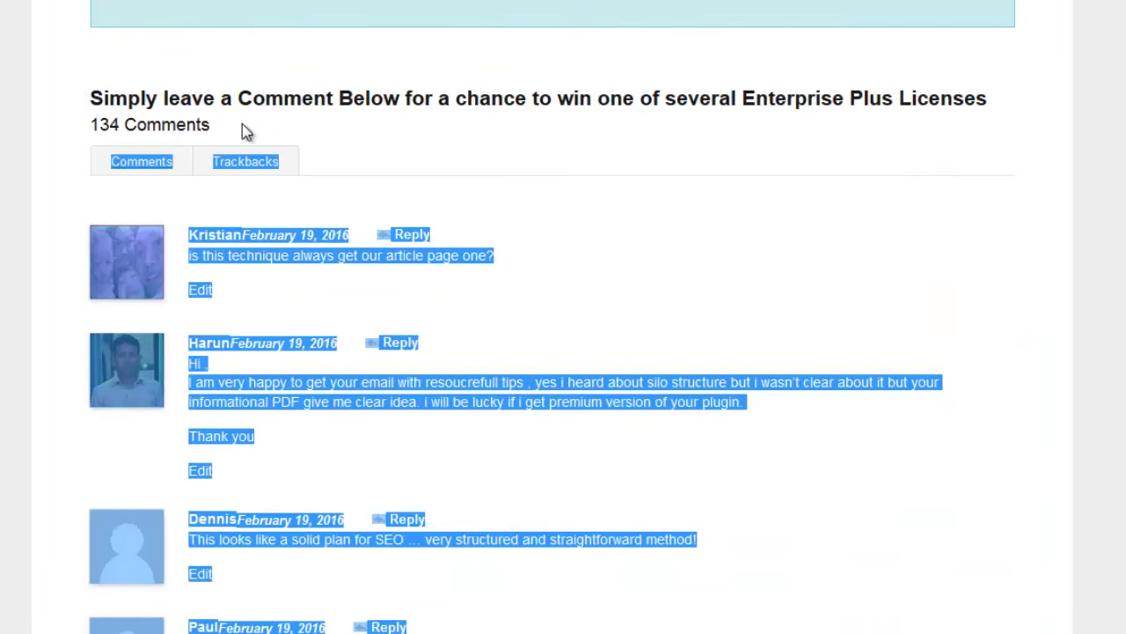
# Scroll down through the giveaway post's 134 reader comments
pyautogui.scroll(-3)
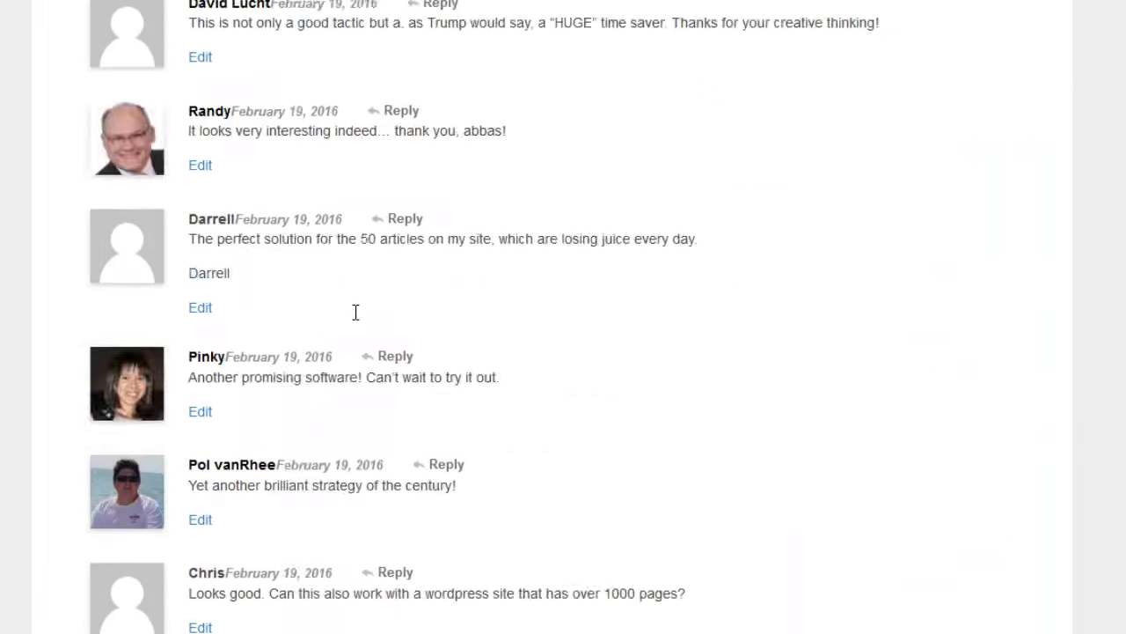
pyautogui.scroll(-3)
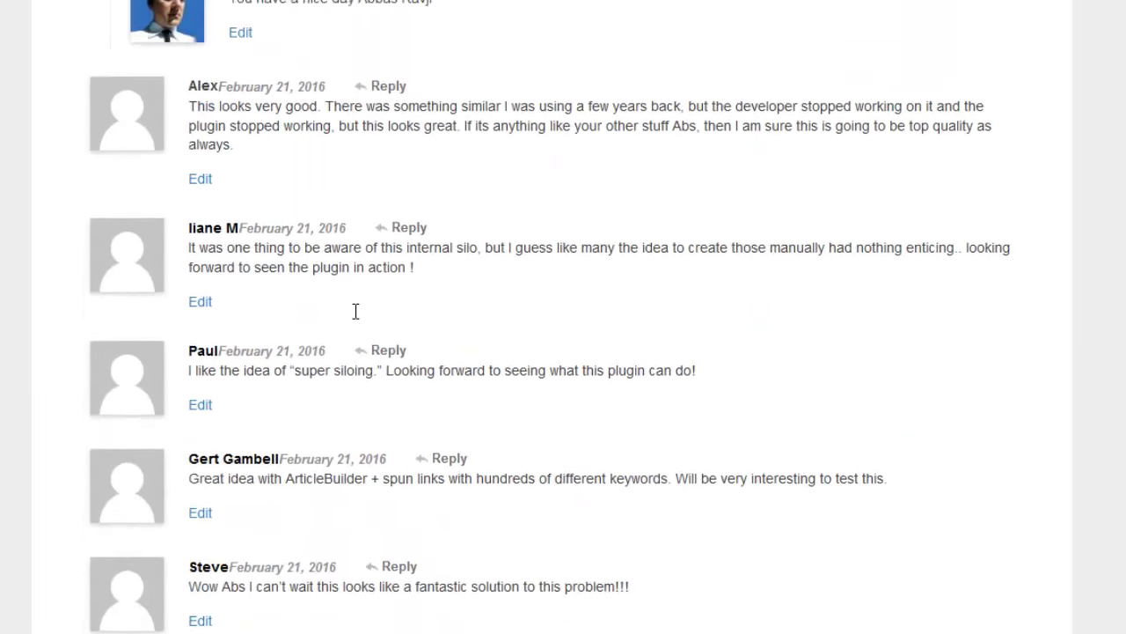
pyautogui.scroll(-3)
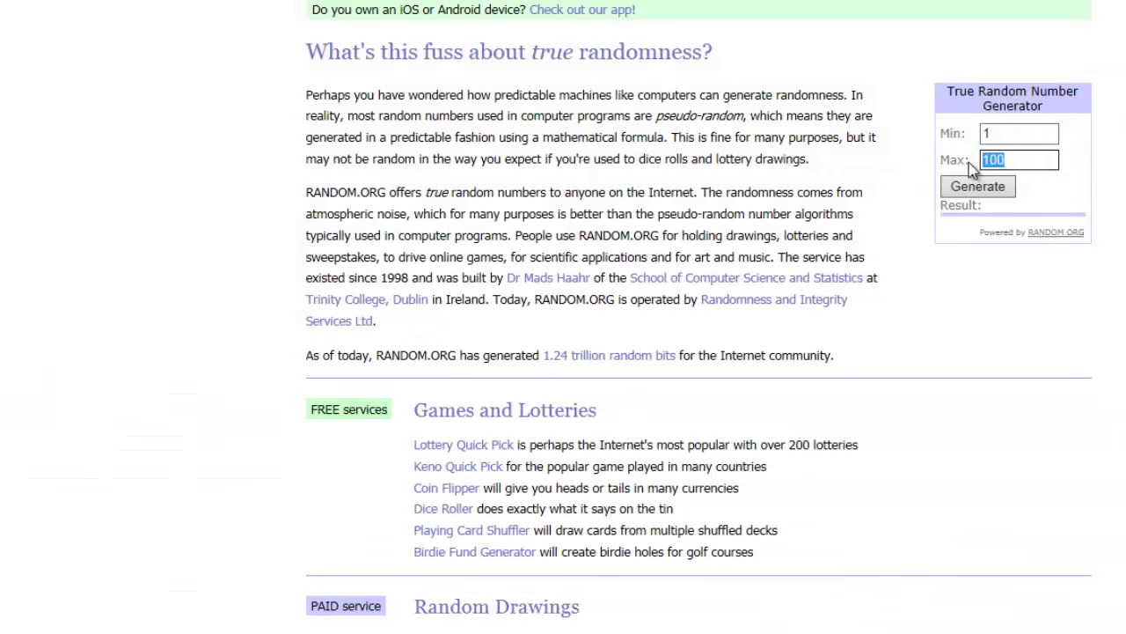
# Generate a random number with Max set to 131 on random.org
pyautogui.write('131')
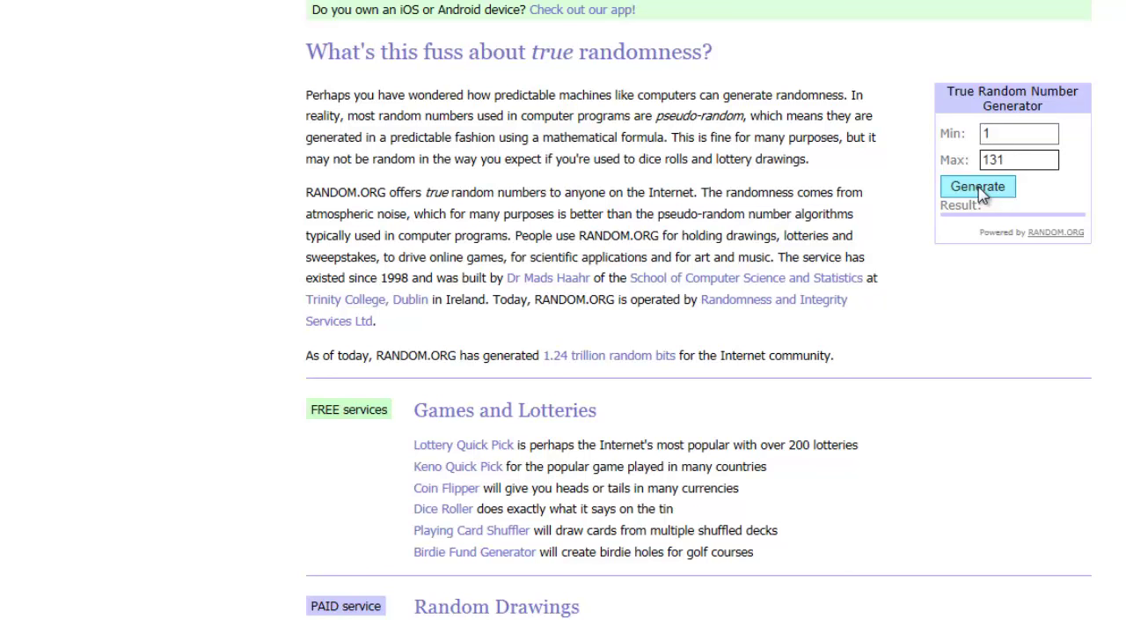
pyautogui.click(979, 187)
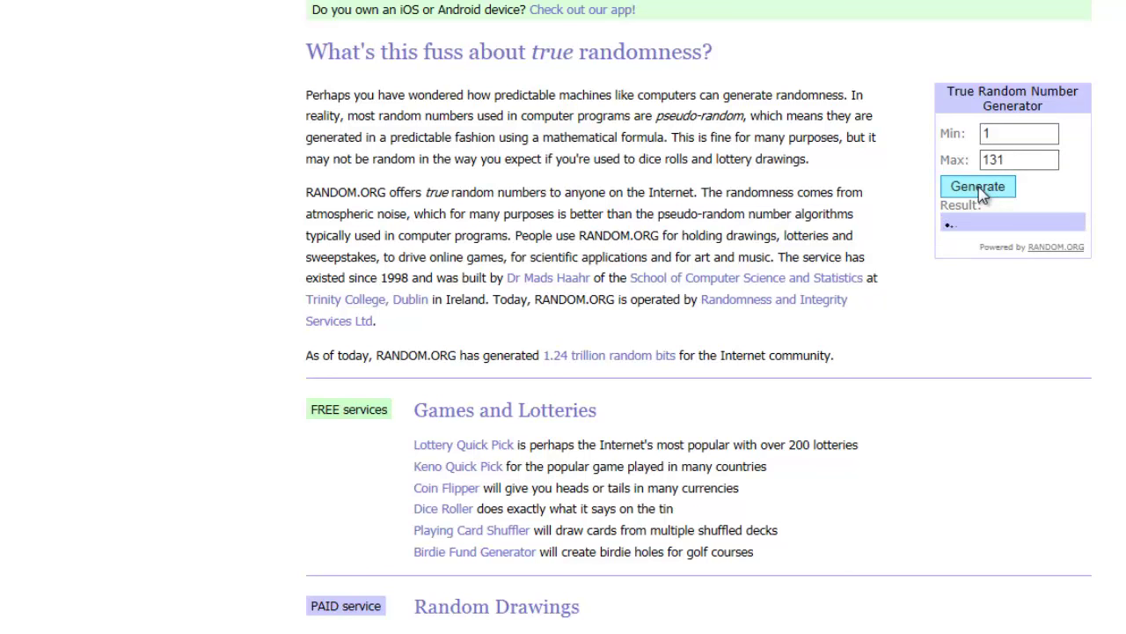
pyautogui.click(979, 186)
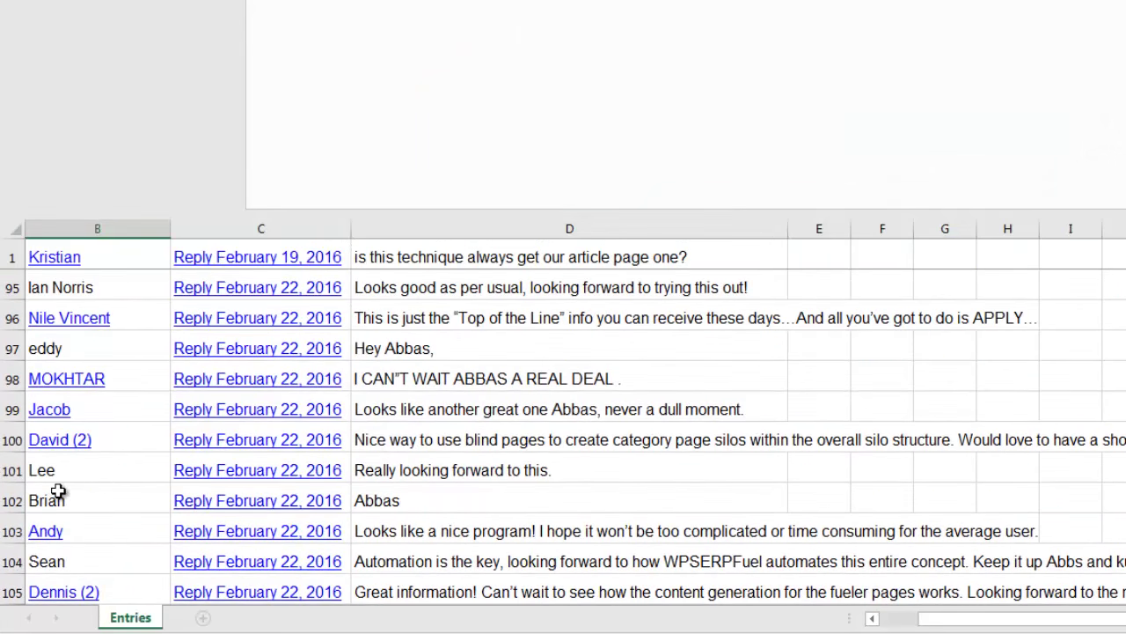
# Look up row 100's blind-pages comment and start the winner line 'David' in Notepad
pyautogui.click(59, 440)
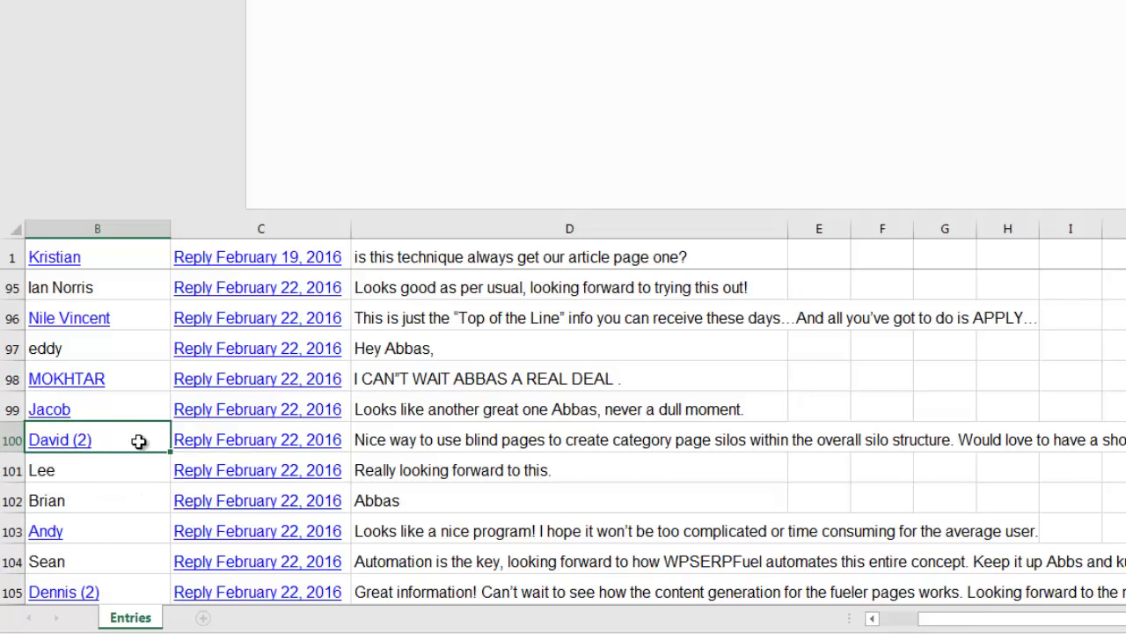
pyautogui.moveTo(366, 442)
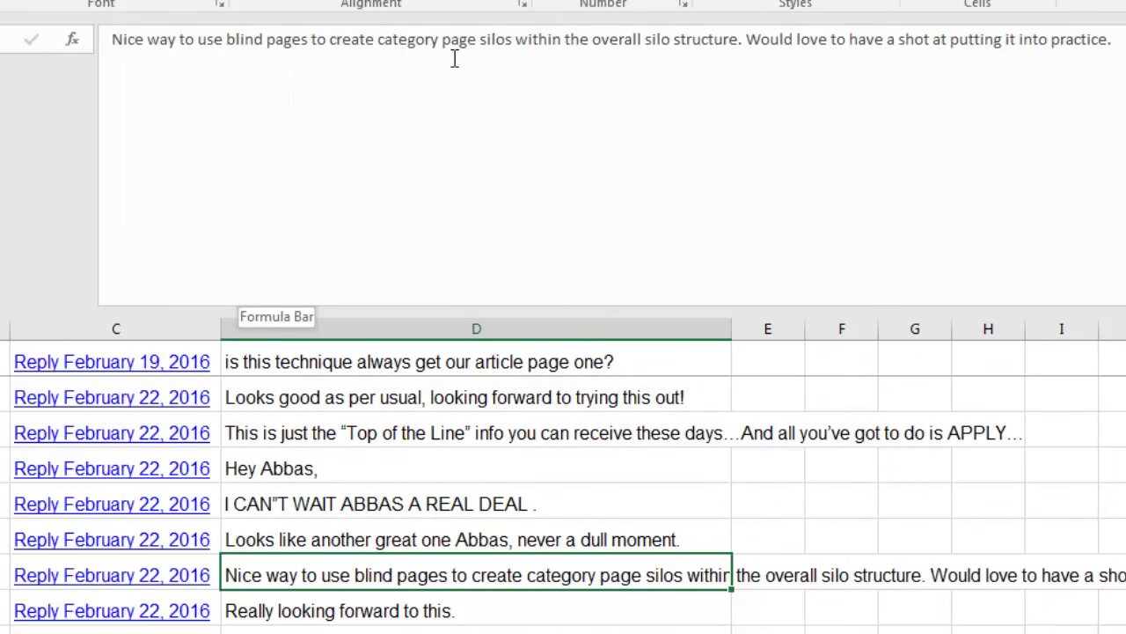
pyautogui.moveTo(654, 106)
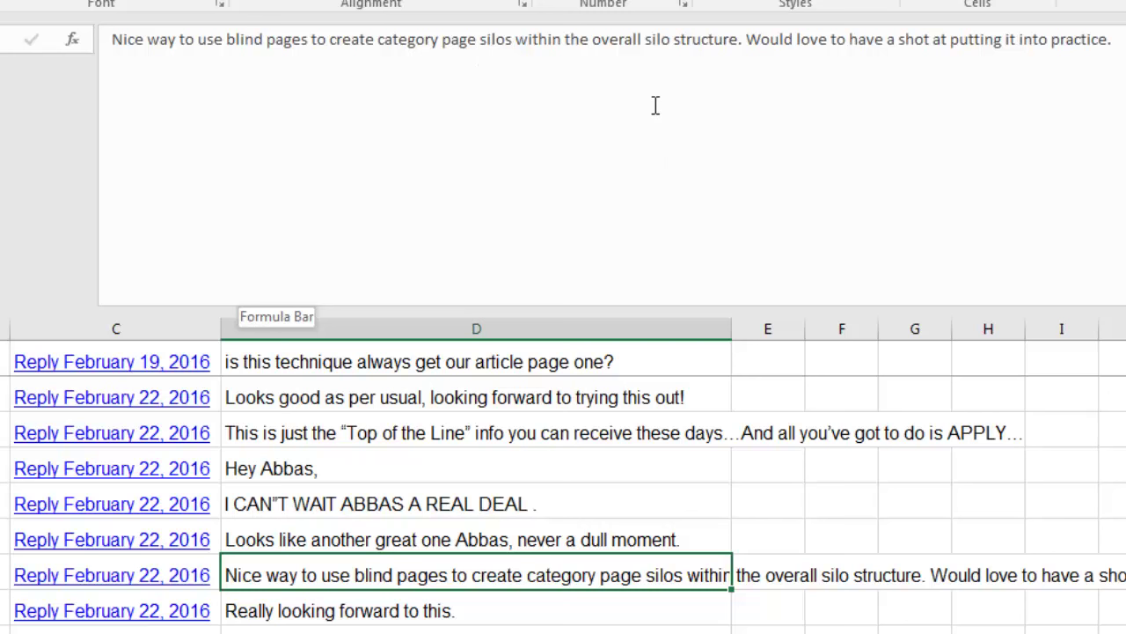
pyautogui.moveTo(873, 58)
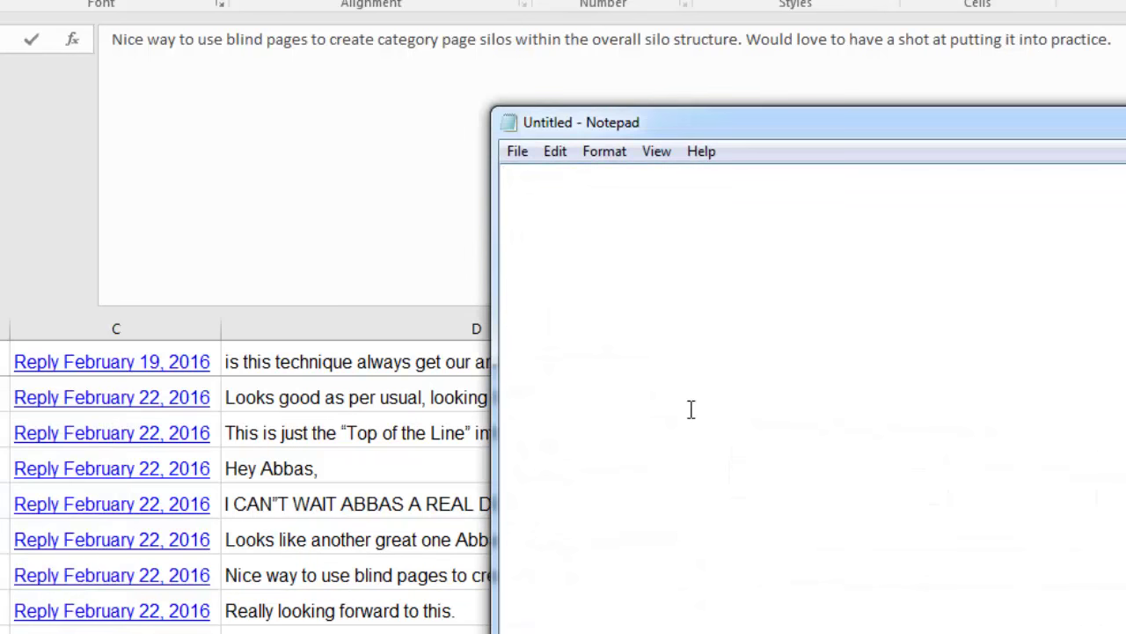
pyautogui.write('David')
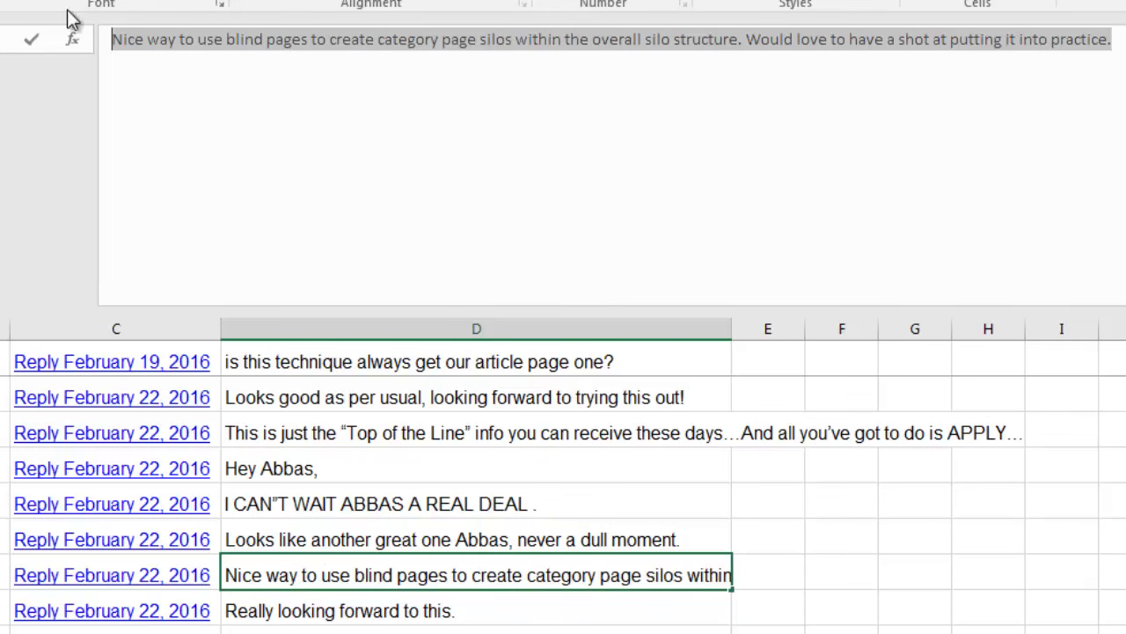
pyautogui.write('David (1')
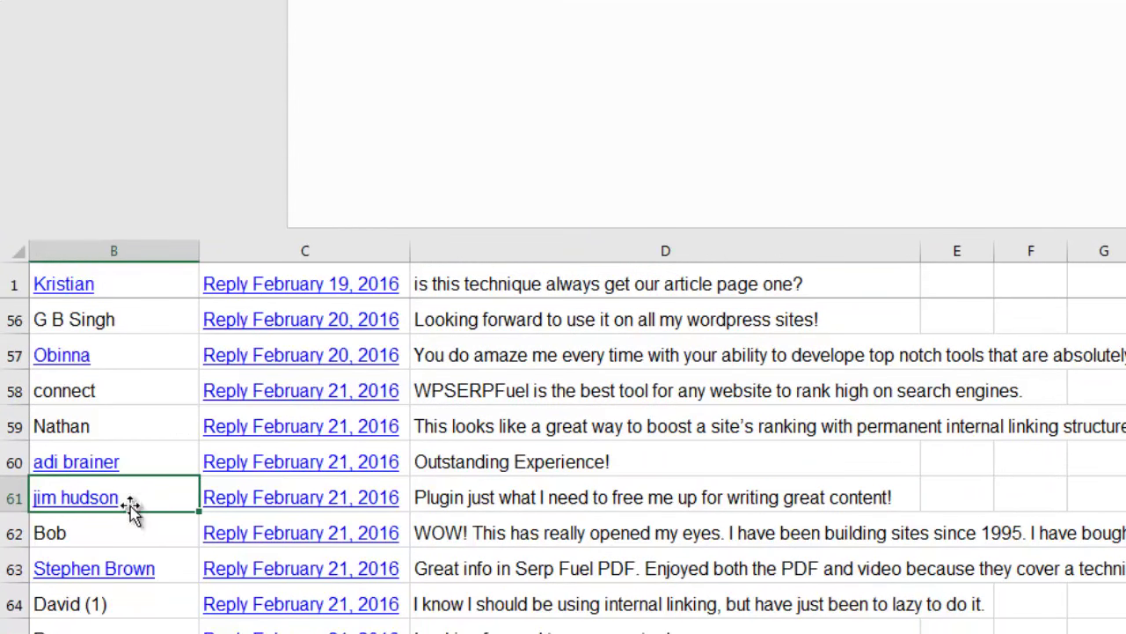
pyautogui.moveTo(514, 577)
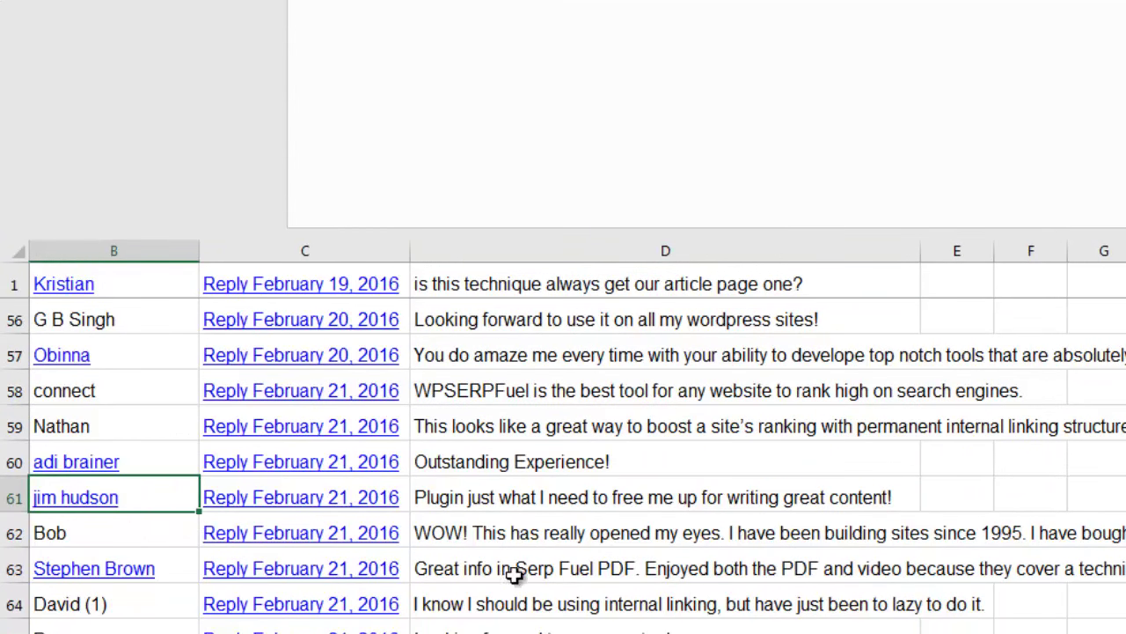
pyautogui.click(665, 497)
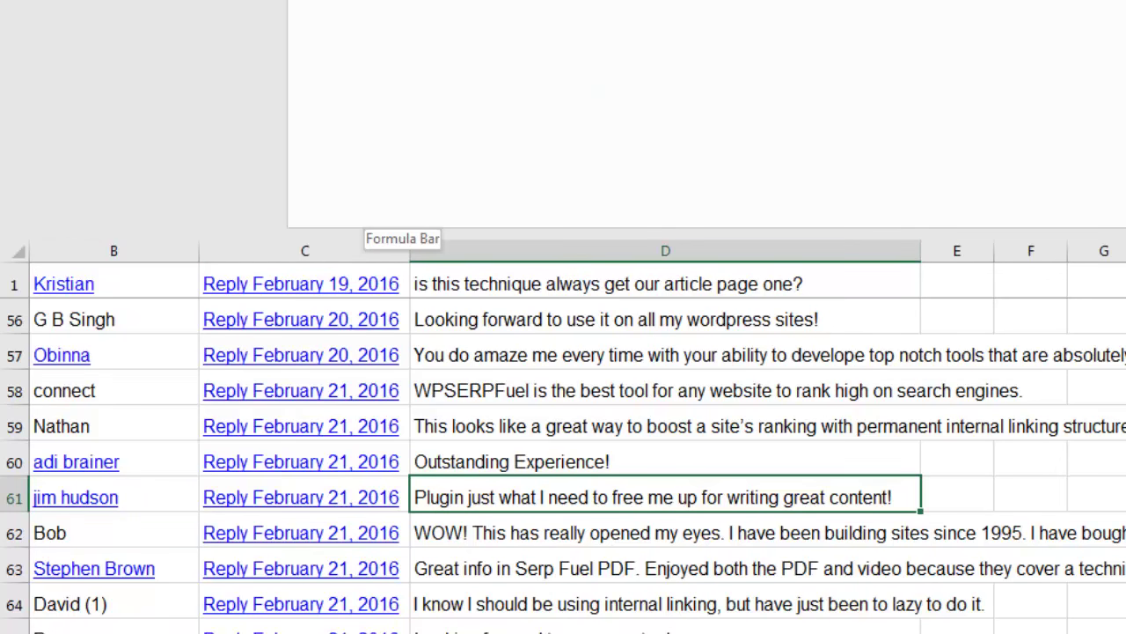
pyautogui.moveTo(542, 528)
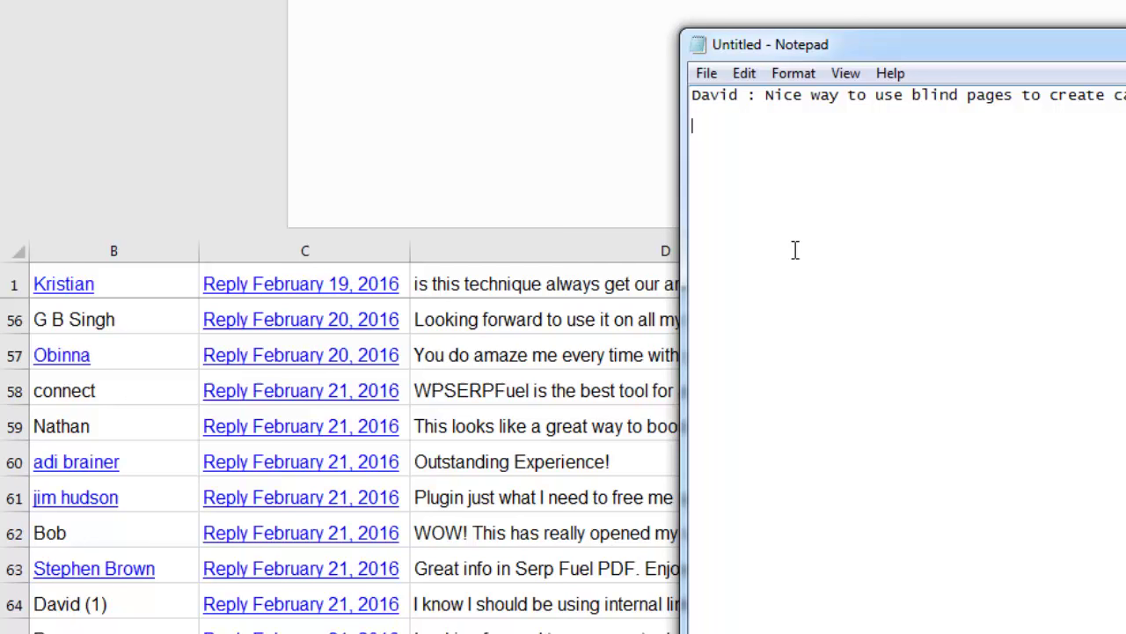
pyautogui.write('Jim')
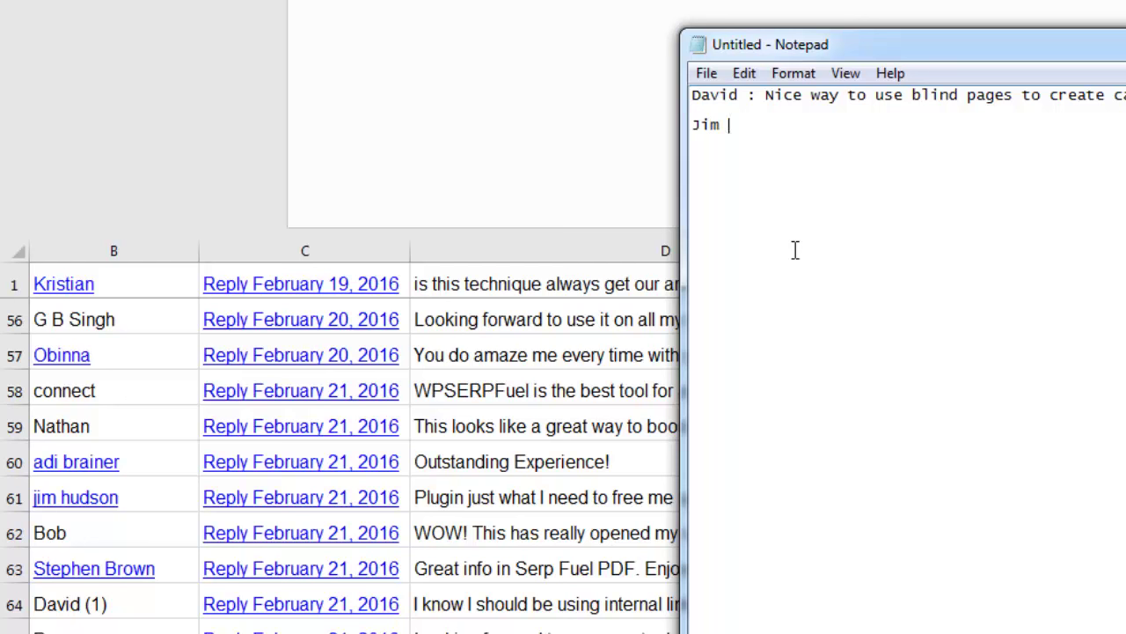
pyautogui.write('Hudson')
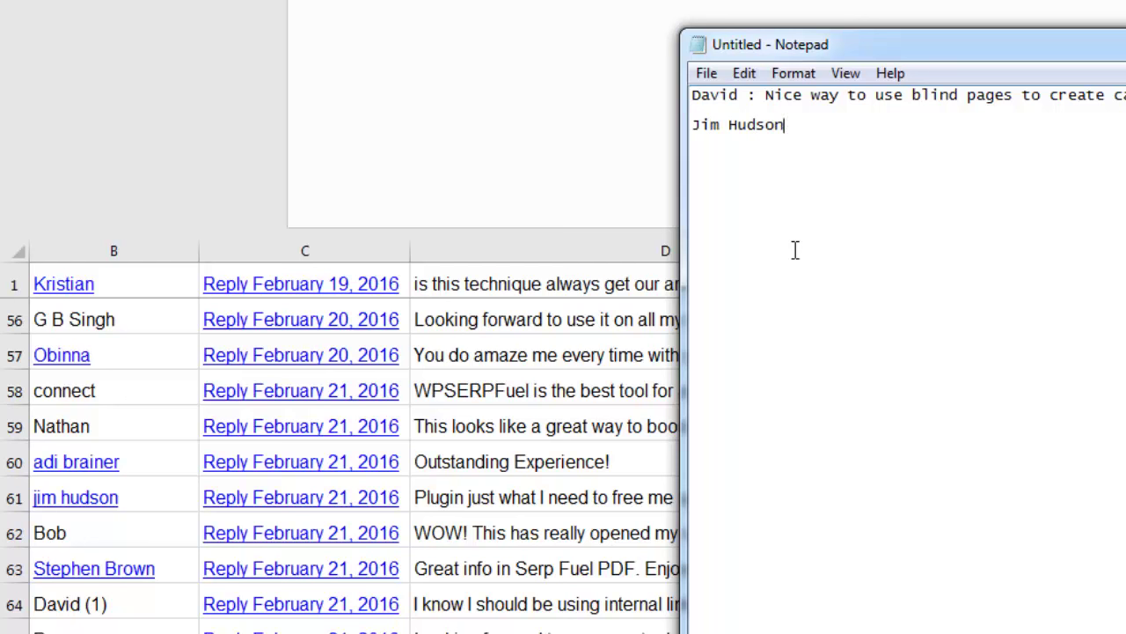
pyautogui.write('- Plugin just what I need to free me')
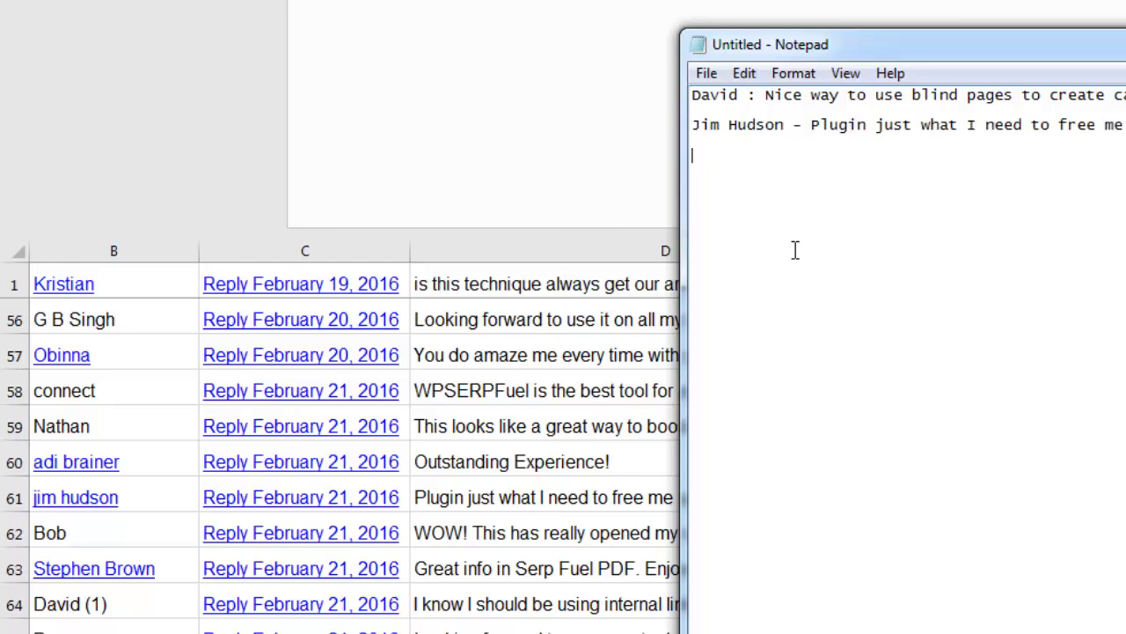
pyautogui.click(1017, 201)
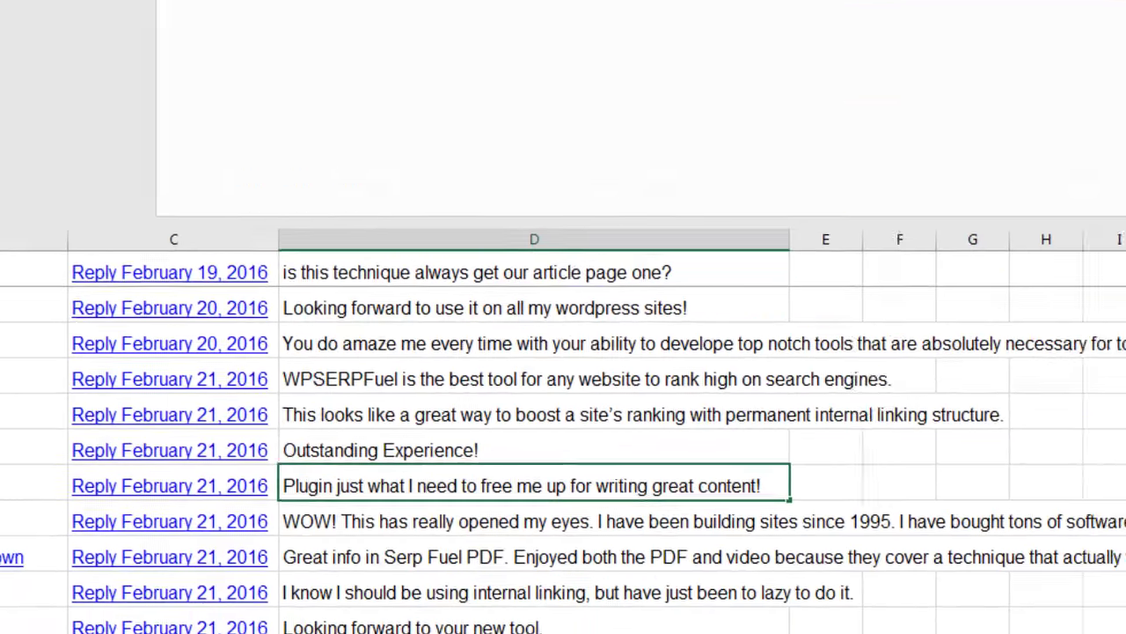
# Scroll the entries sheet down toward row 92
pyautogui.scroll(-3)
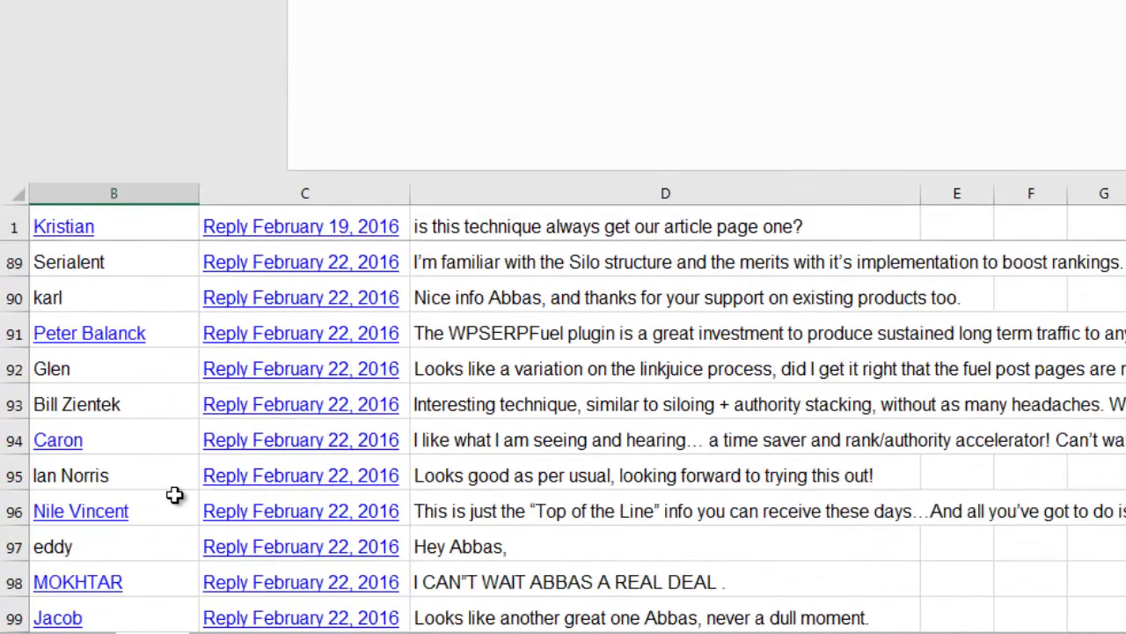
pyautogui.moveTo(150, 375)
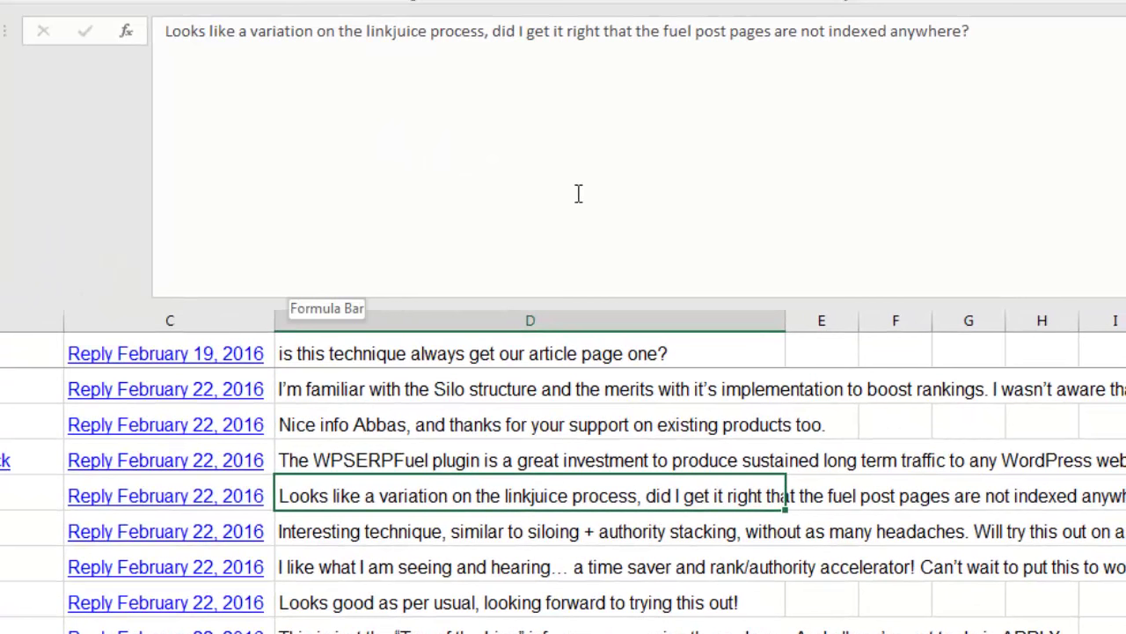
pyautogui.moveTo(704, 247)
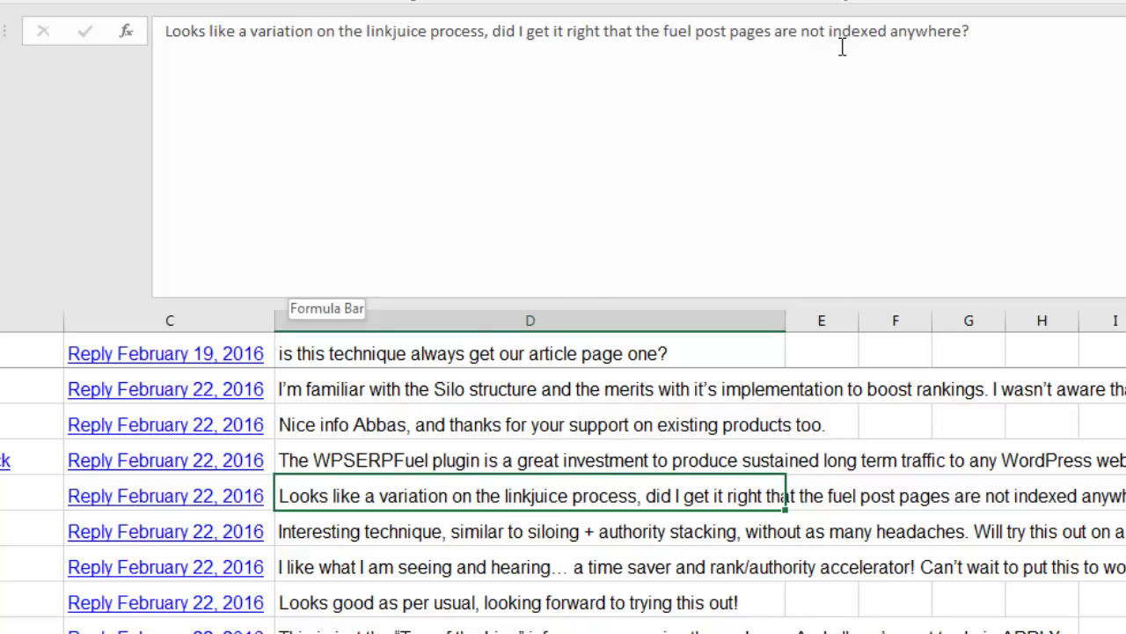
pyautogui.moveTo(986, 31)
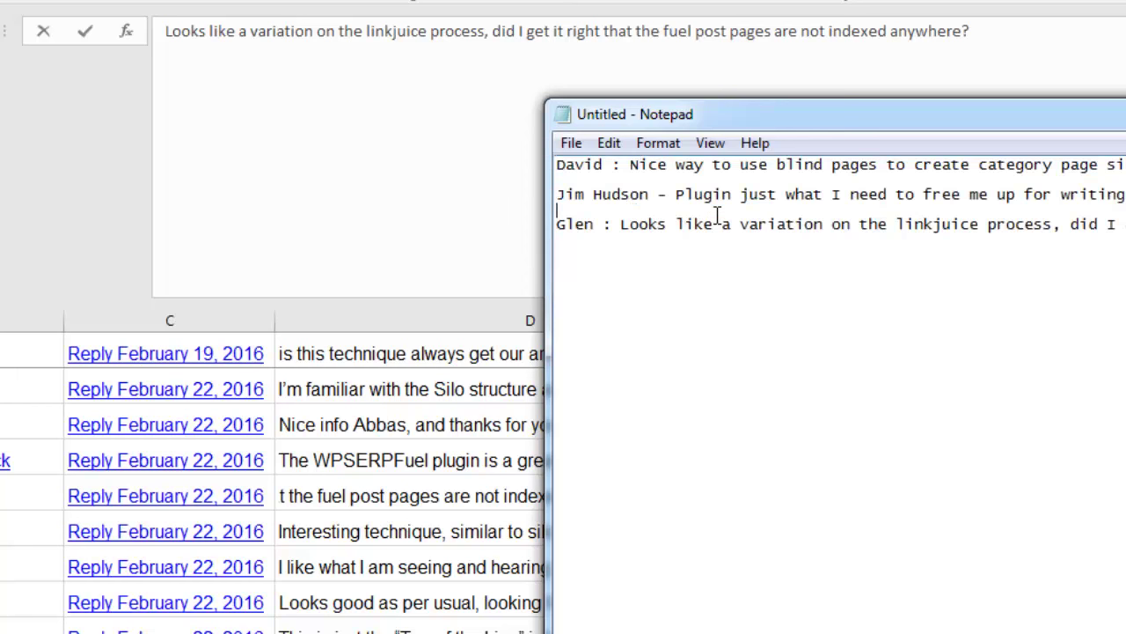
pyautogui.moveTo(676, 193)
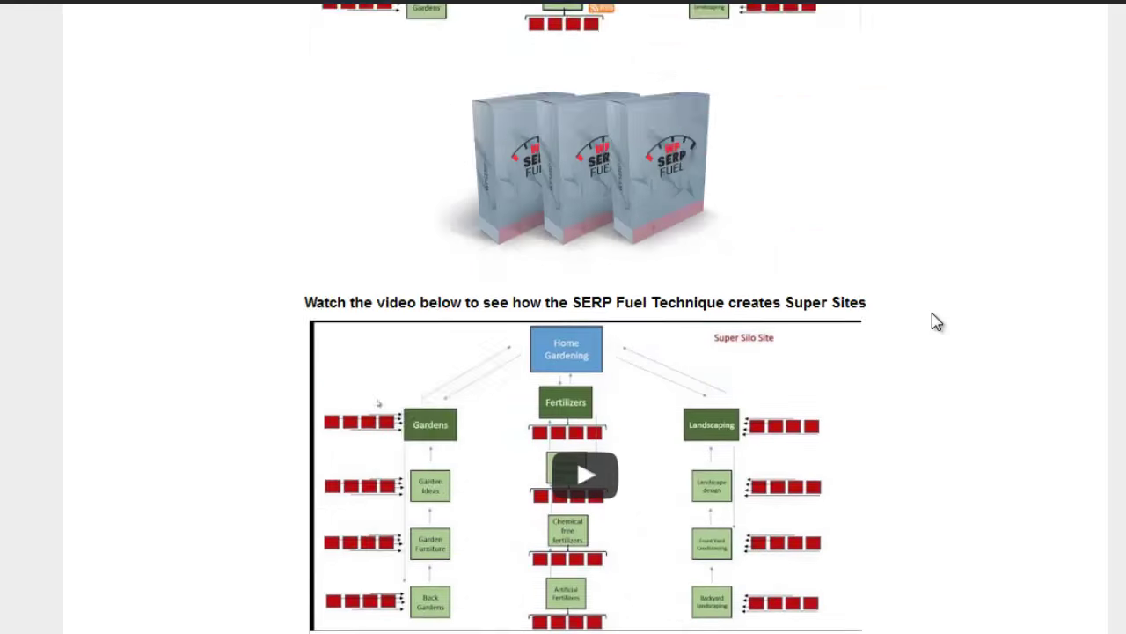
# Scroll down the WP SERP Fuel page to the reader comments
pyautogui.scroll(-3)
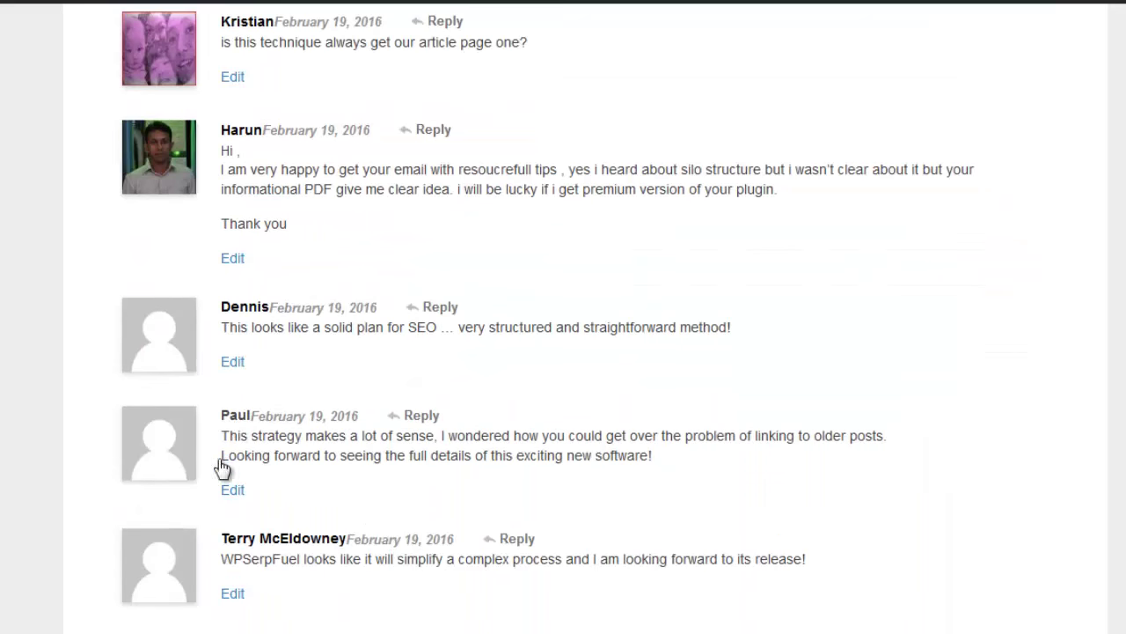